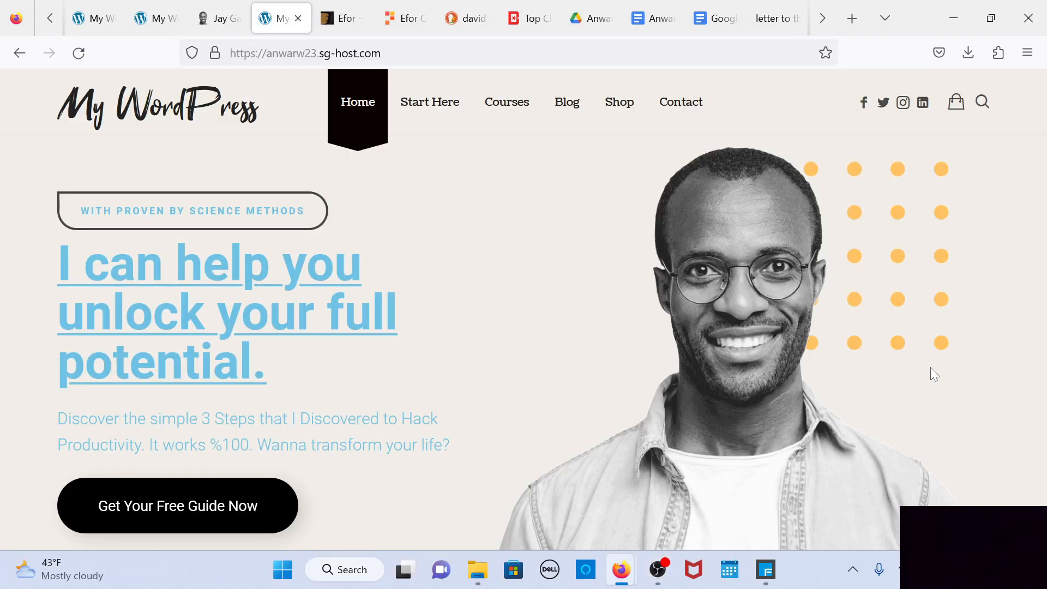
mouse_move(314, 237)
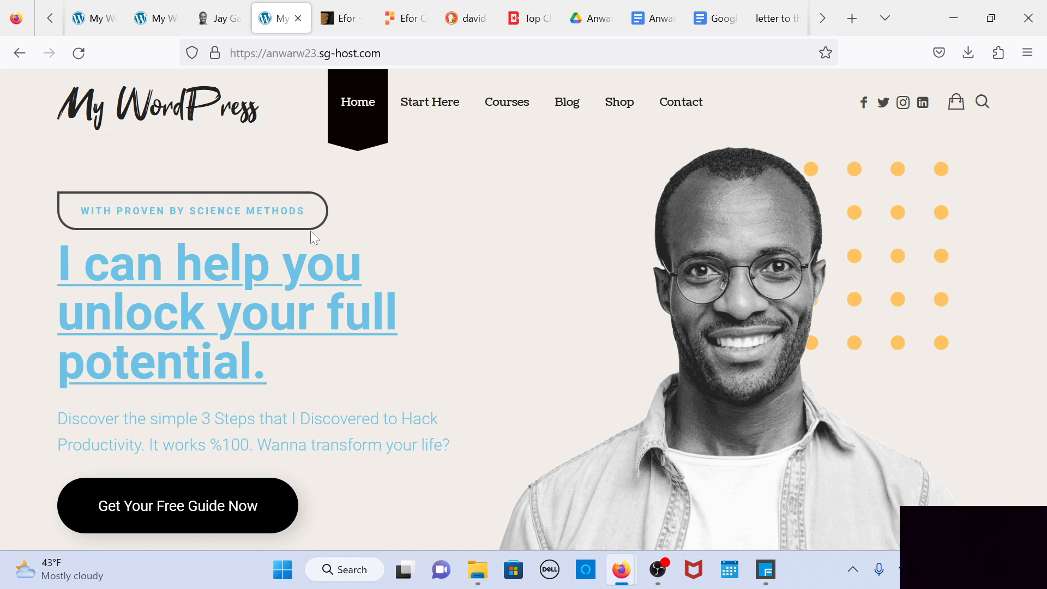
mouse_move(465, 233)
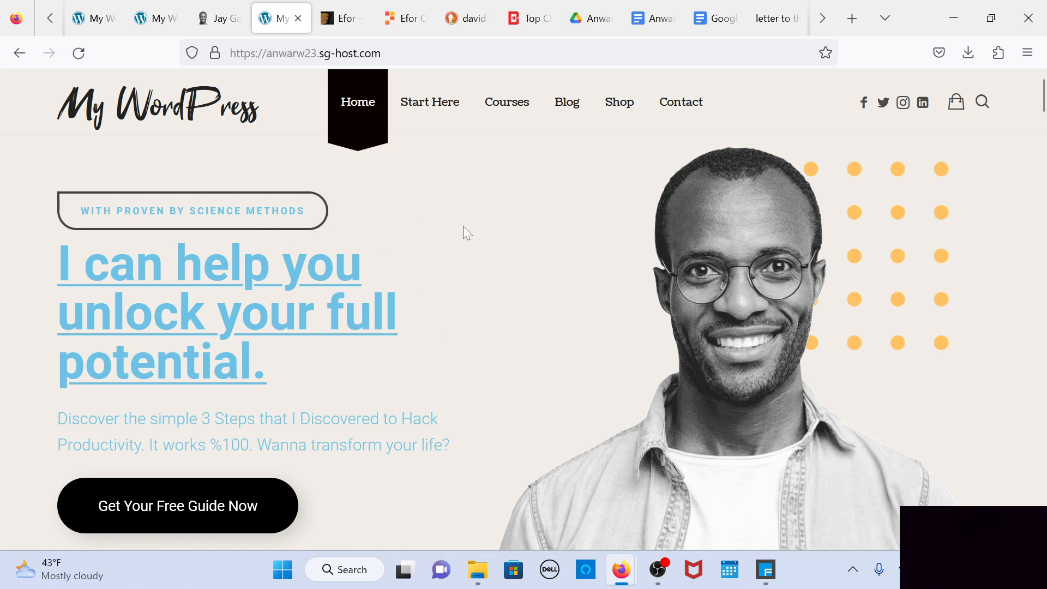
mouse_move(680, 102)
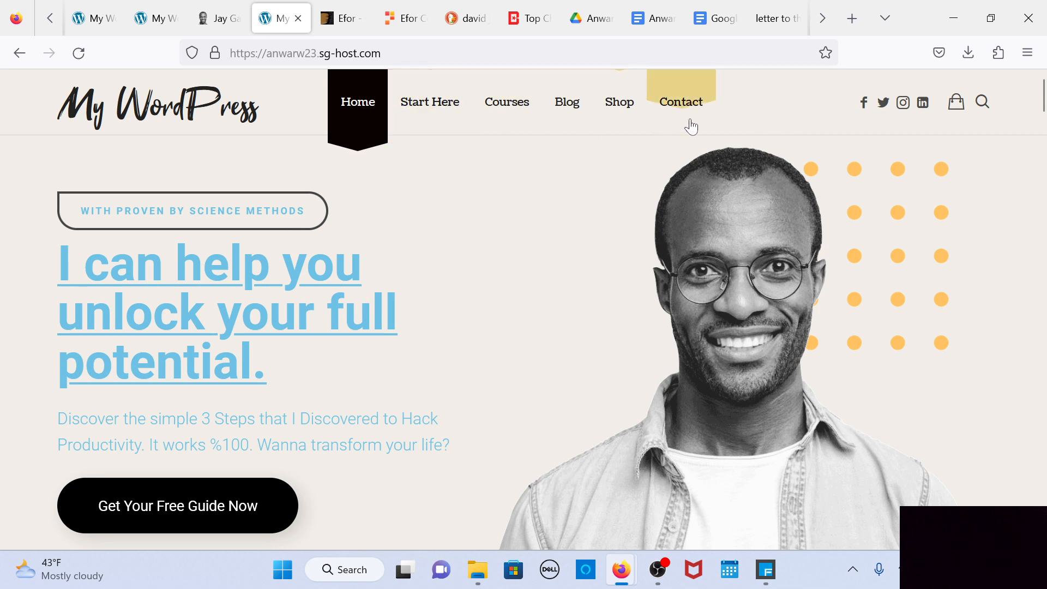
mouse_move(567, 101)
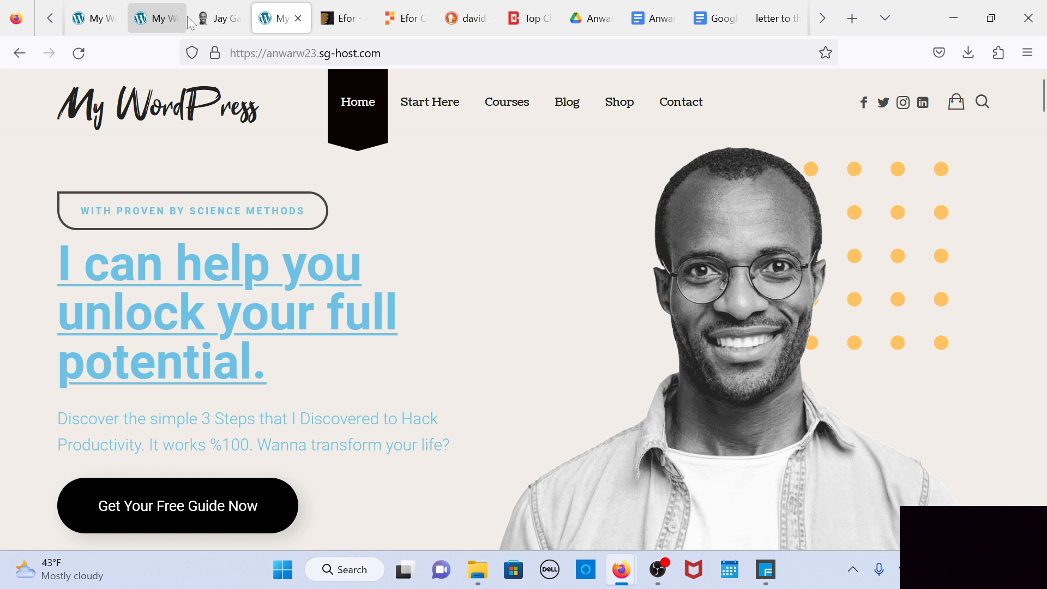
Inspect the demo's main heading to reveal its Hepta Slab font-family, then view the cloned site.
click(217, 19)
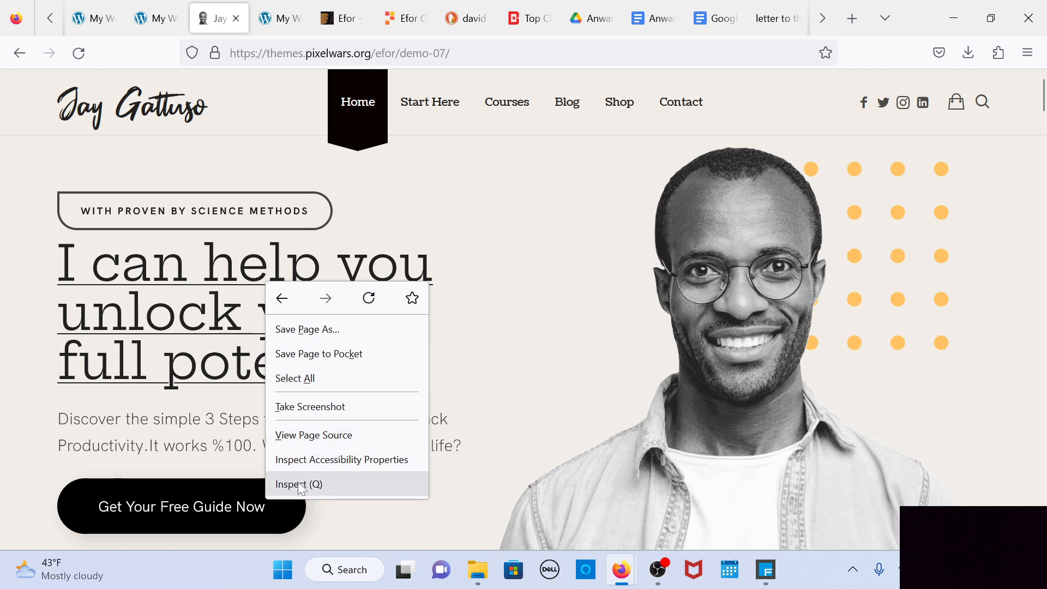
click(299, 484)
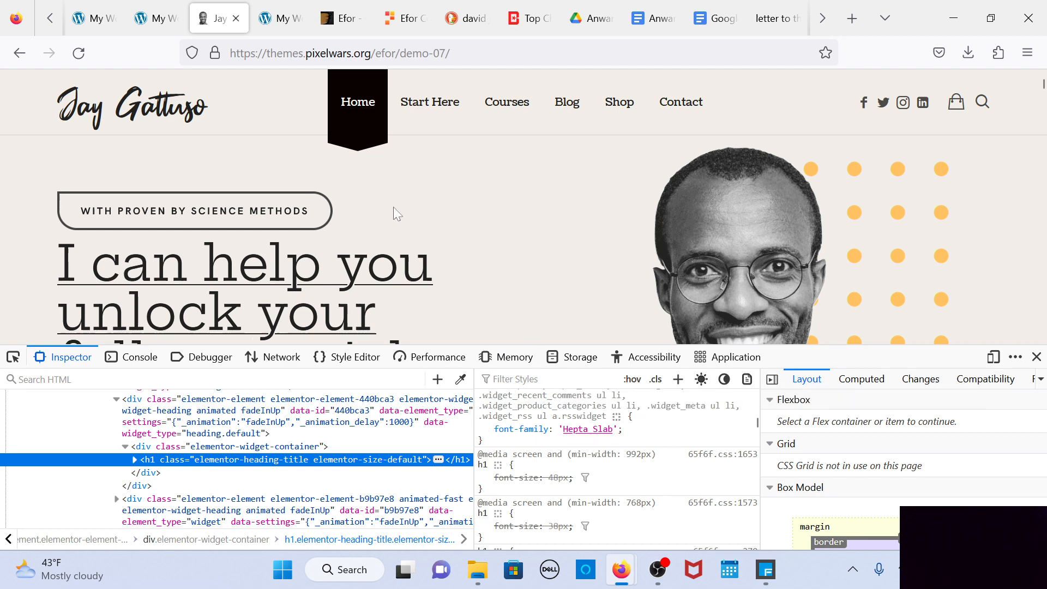
click(280, 18)
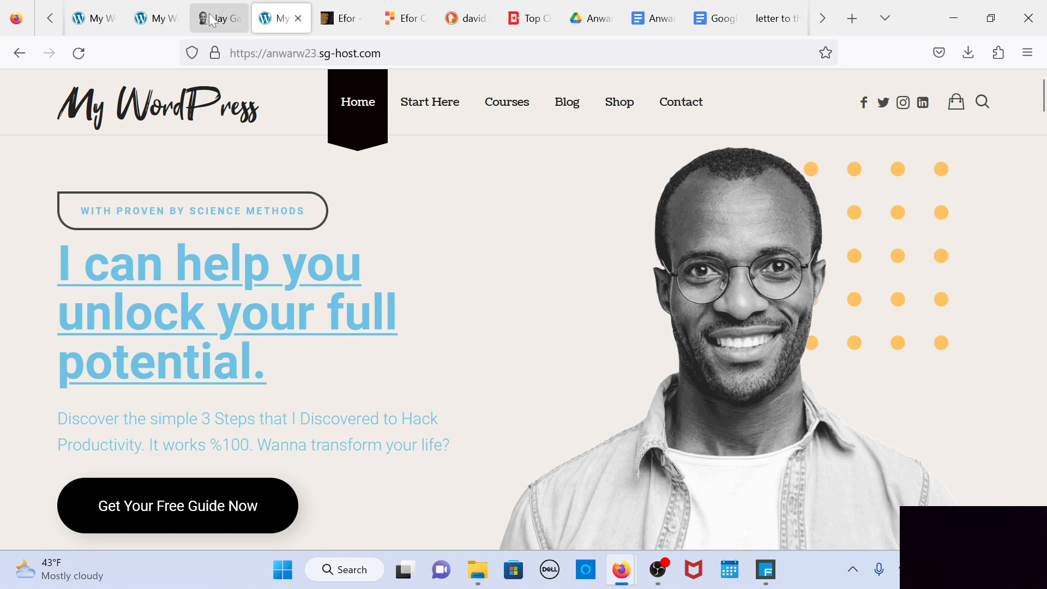
Close the Inspector on the demo and flip between demo and clone to compare headings.
click(280, 18)
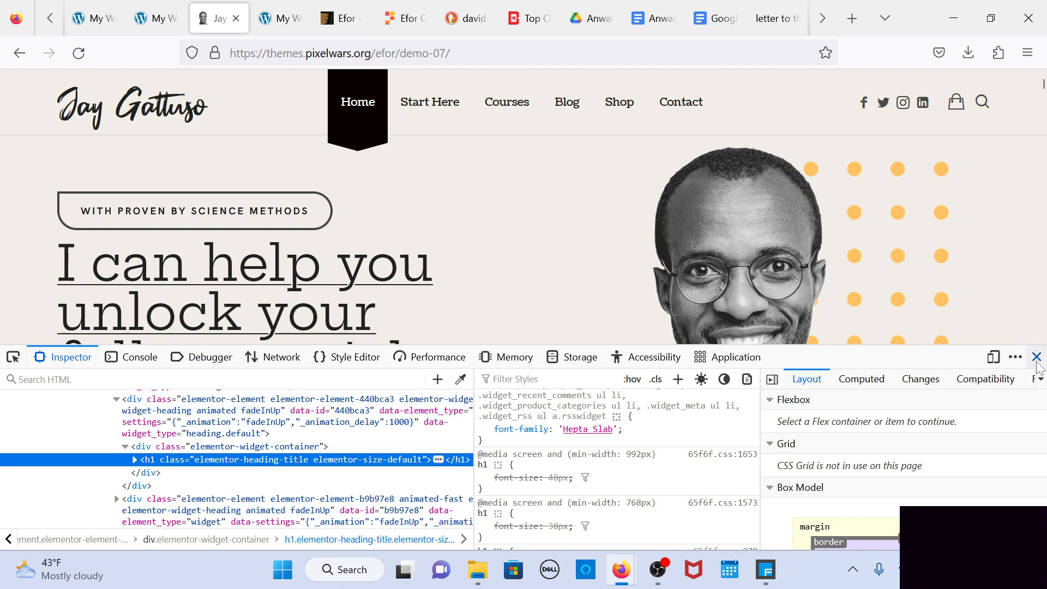
click(1037, 356)
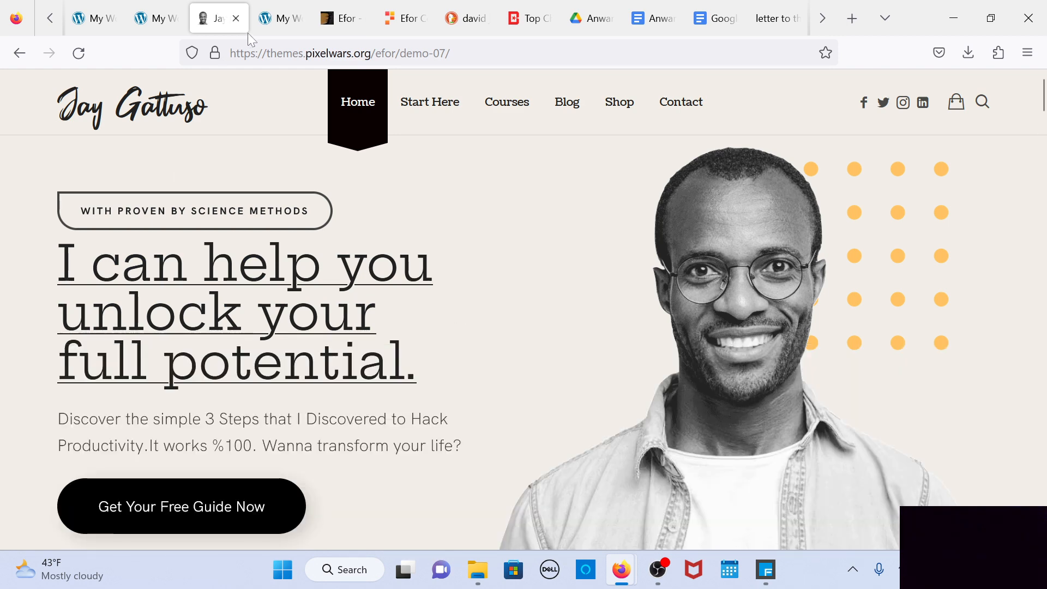
click(280, 18)
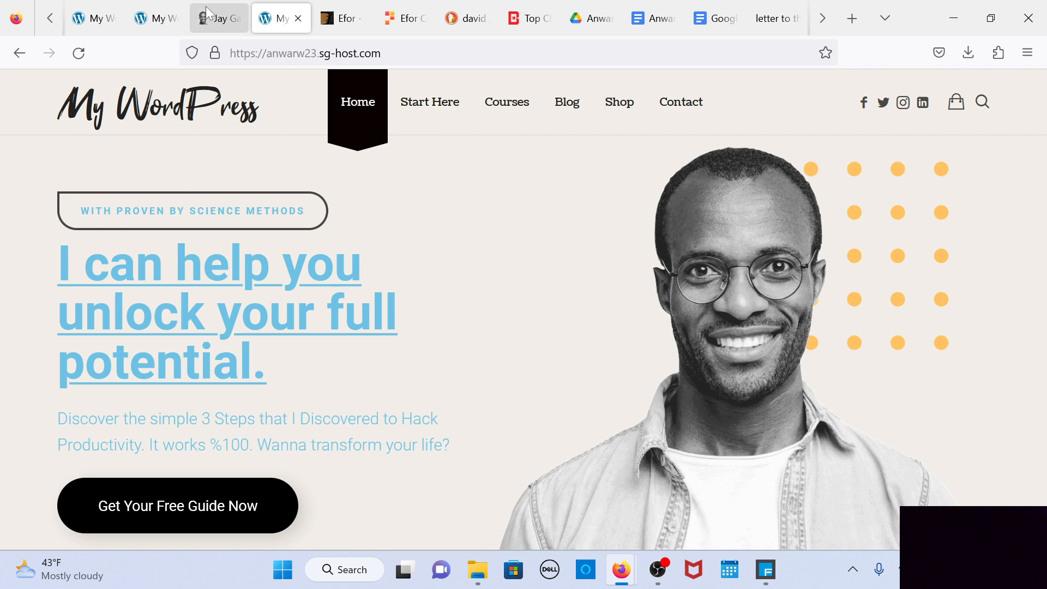
click(217, 19)
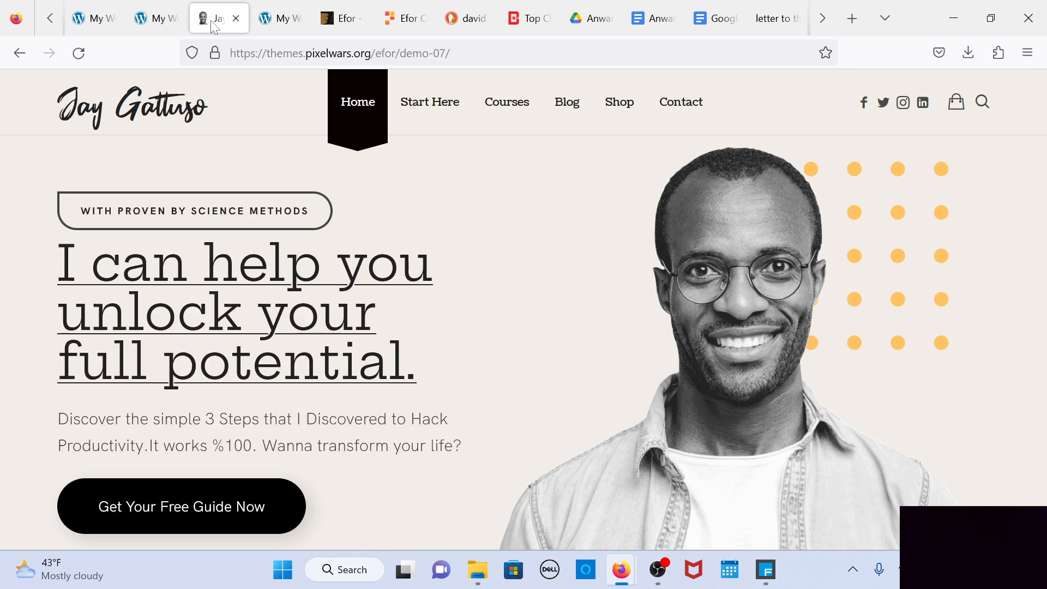
mouse_move(180, 506)
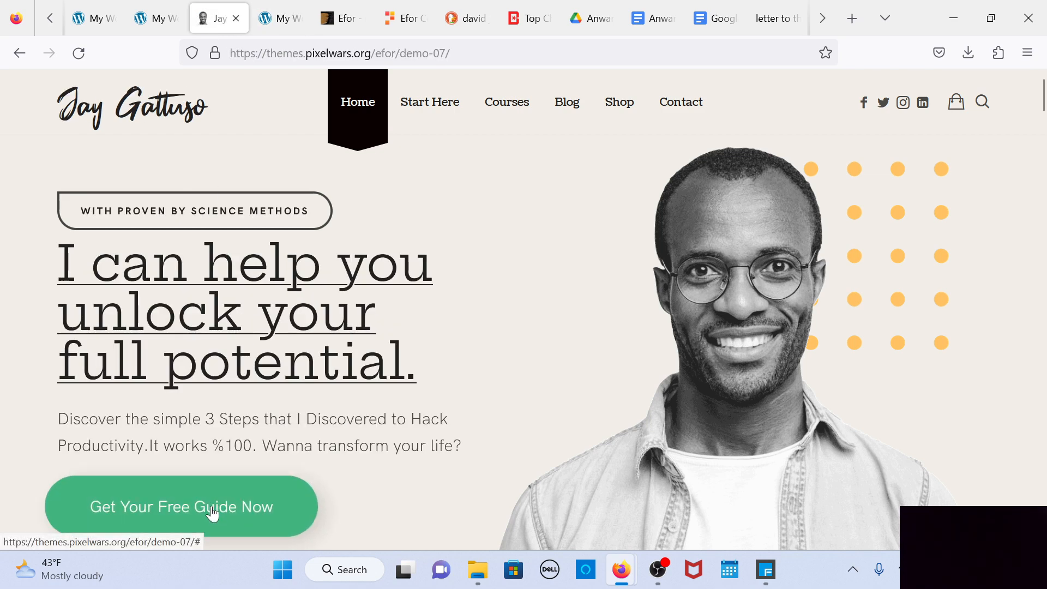
Toggle the developer tools with F12 and return to the cloned coaching site's home page.
key(F12)
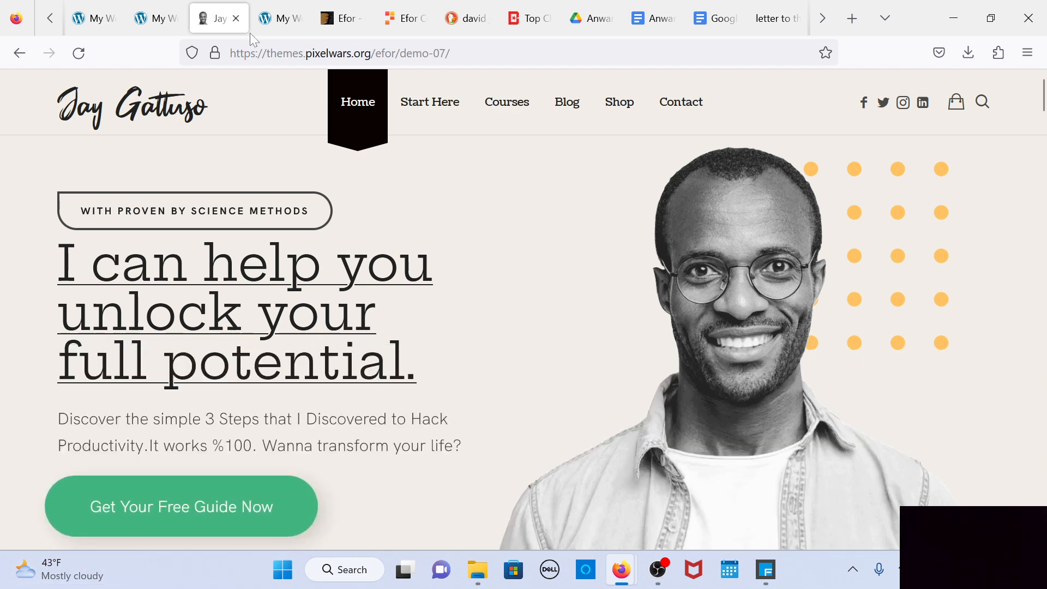
click(280, 19)
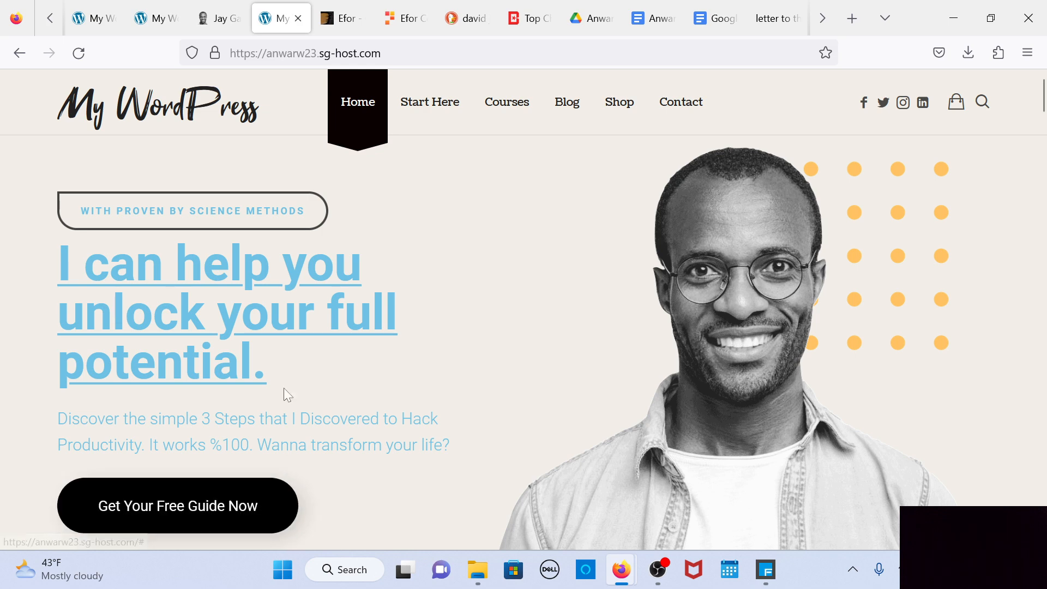
Scroll the demo page down through the coaching cards to the stats counters.
scroll(down, 3)
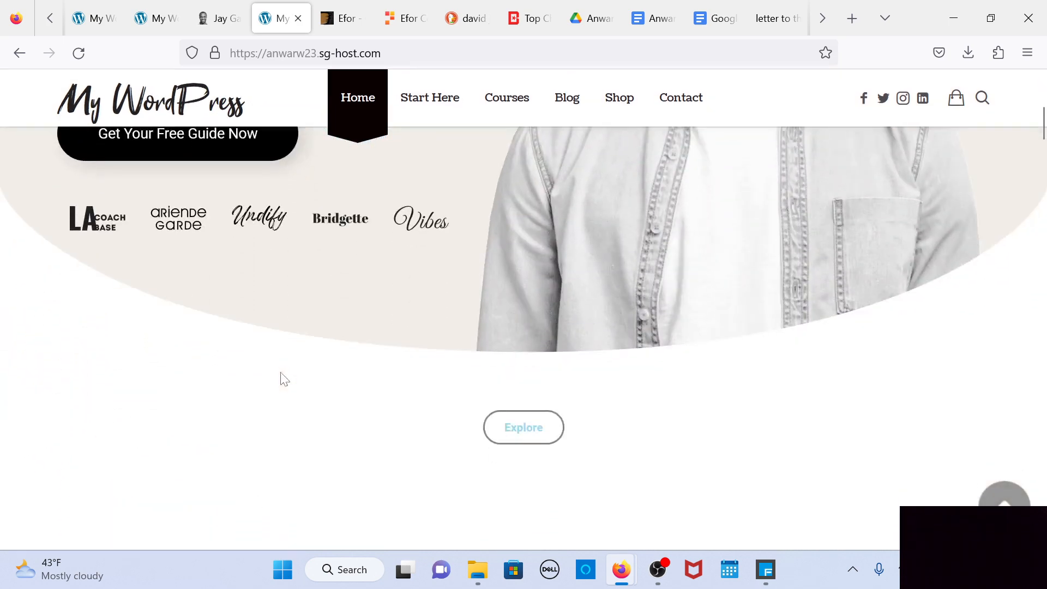
scroll(down, 3)
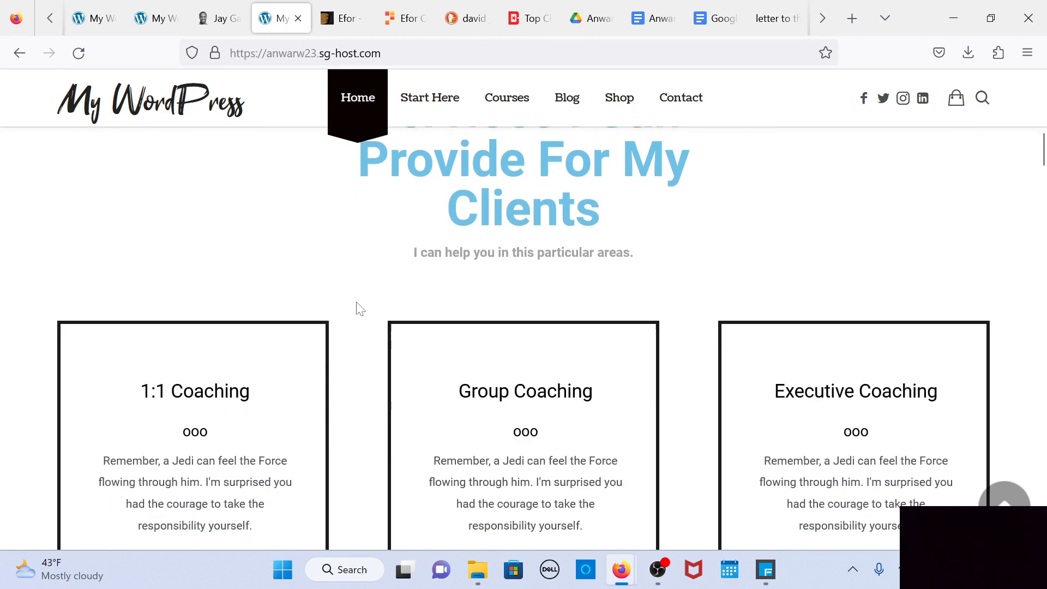
scroll(down, 3)
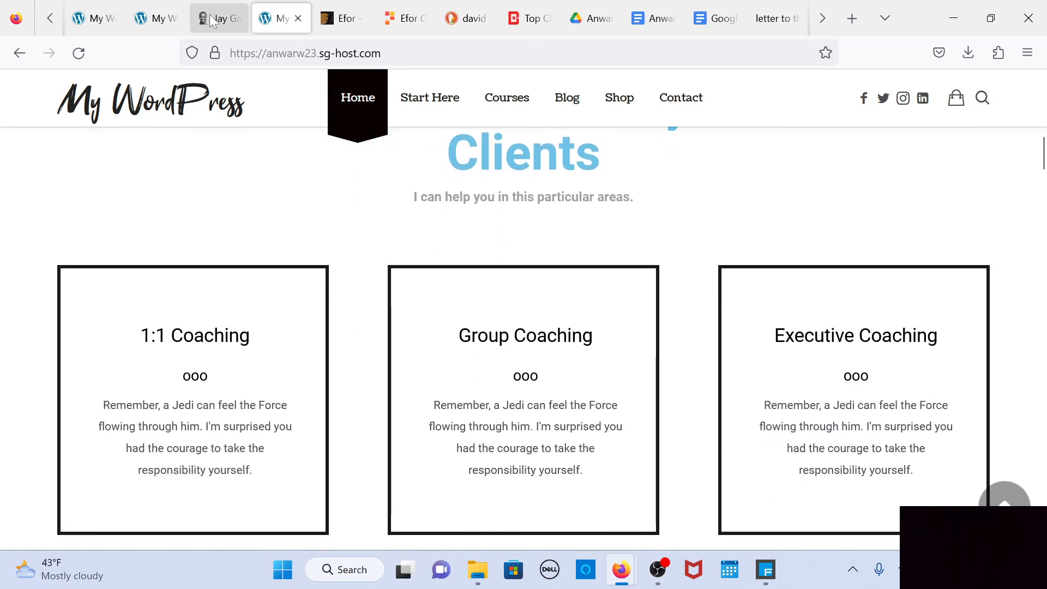
click(217, 19)
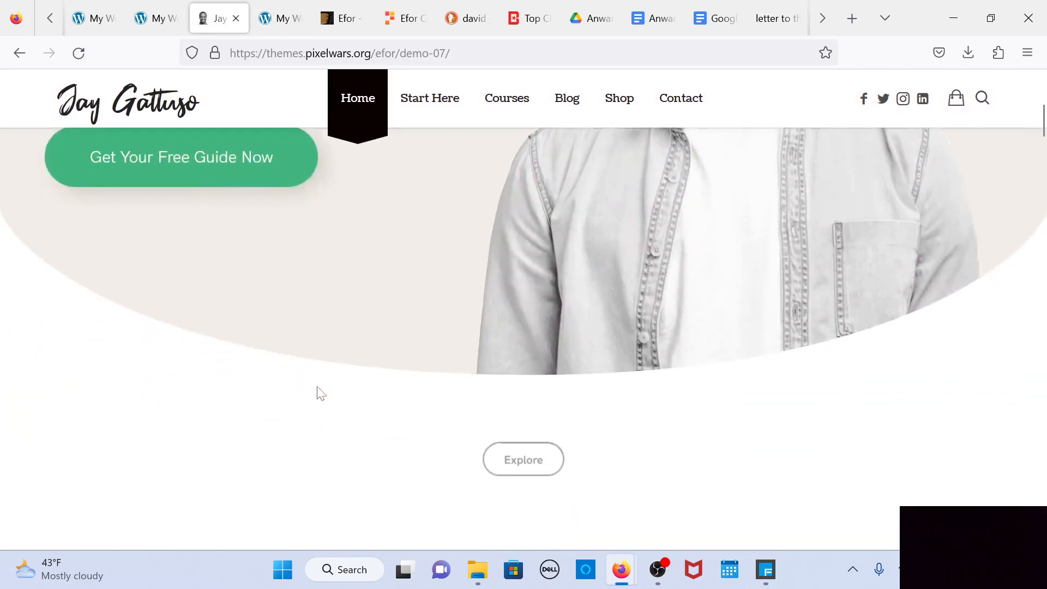
scroll(down, 3)
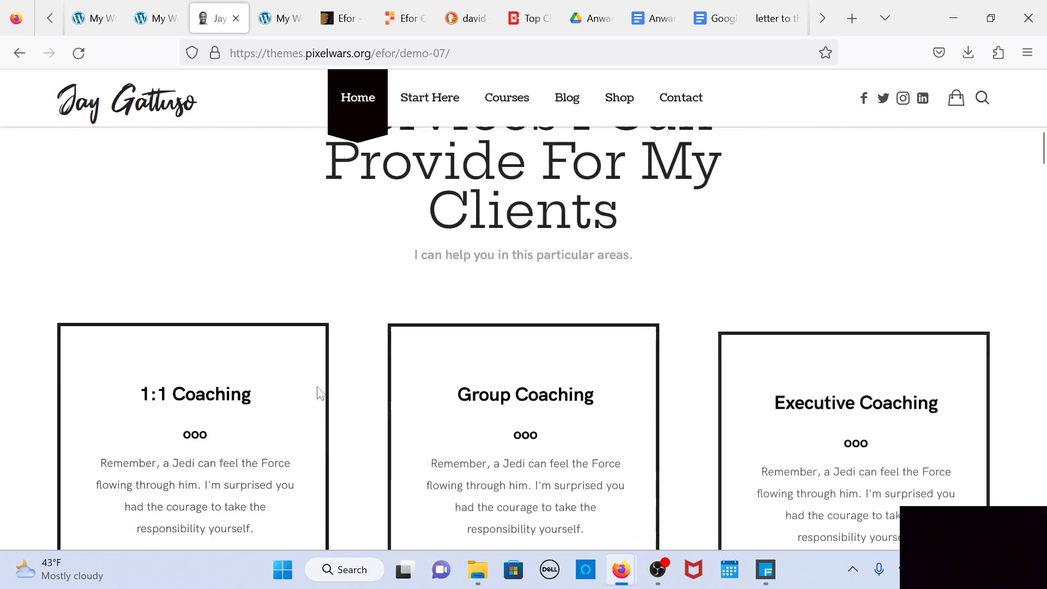
scroll(down, 3)
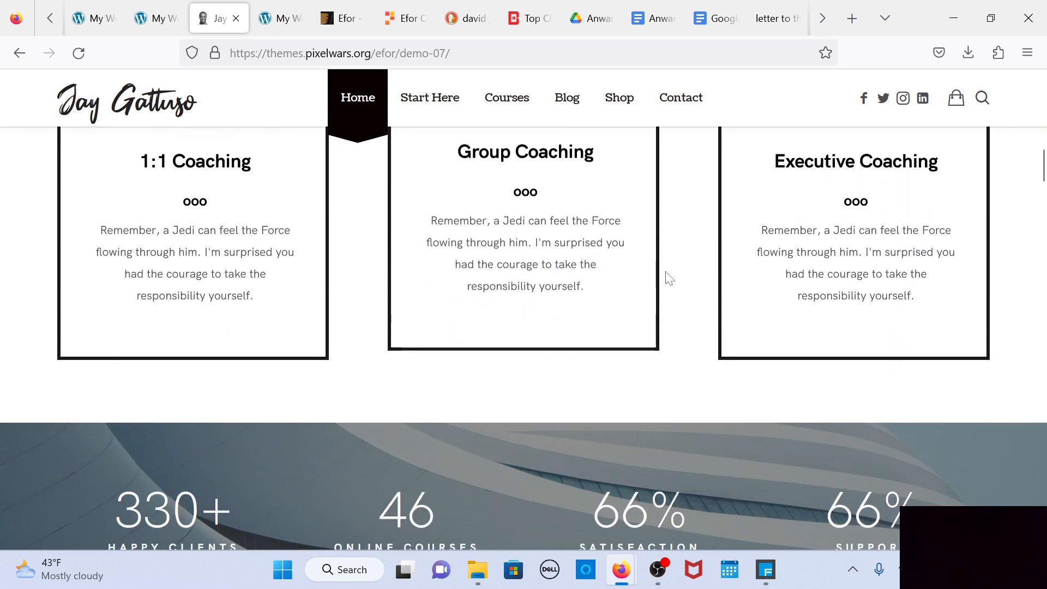
scroll(down, 3)
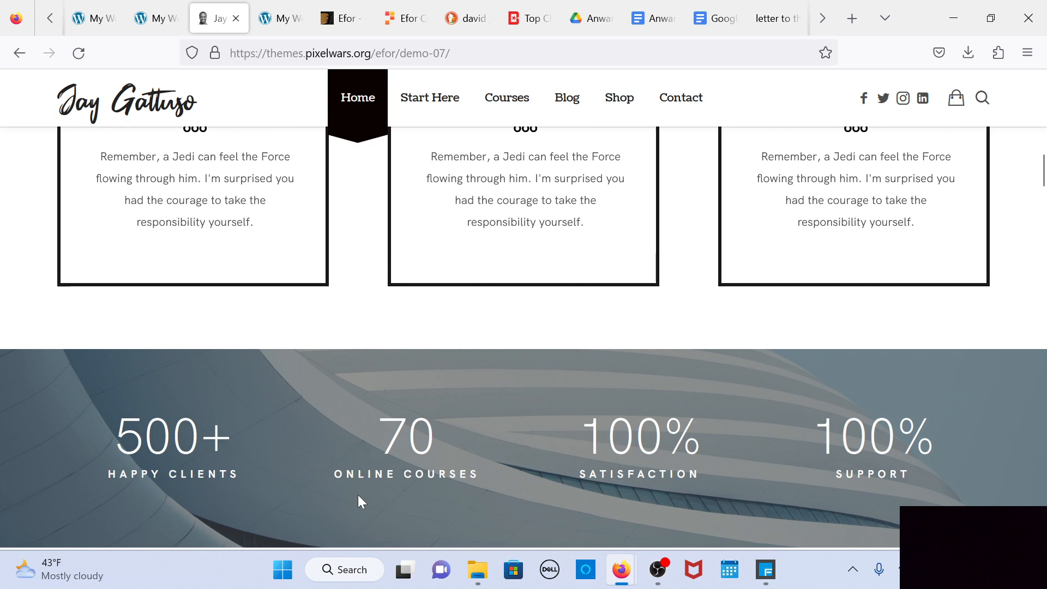
scroll(down, 3)
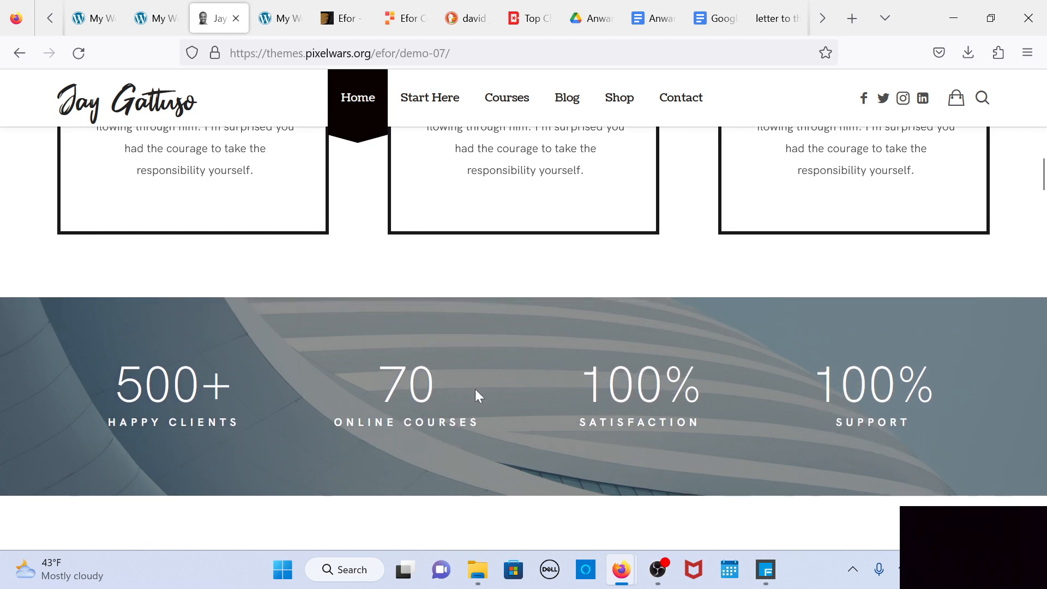
Scroll the cloned site to the same cards and counters section, then return to the demo.
click(280, 19)
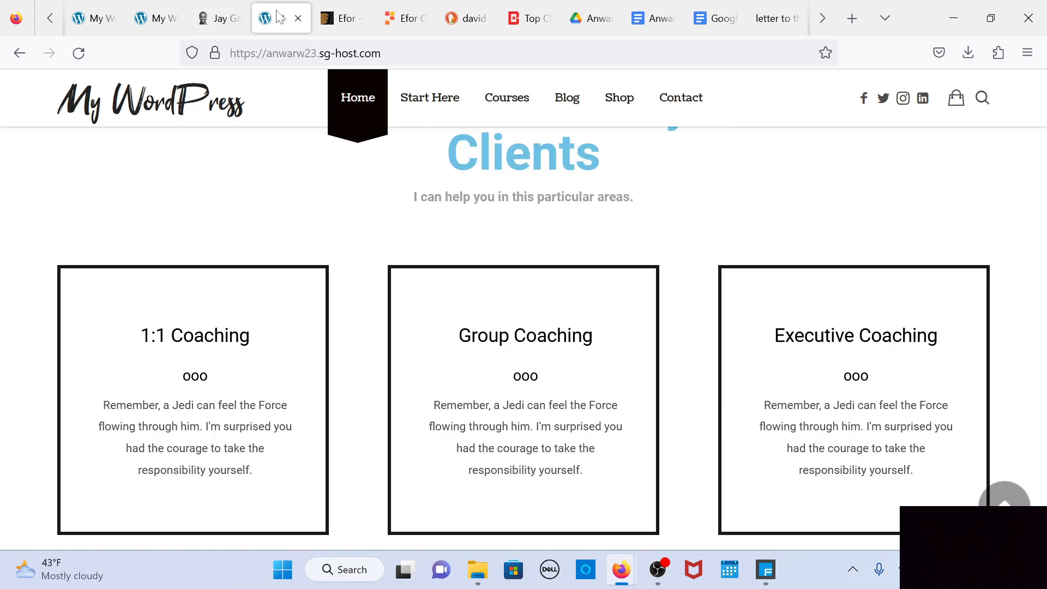
scroll(down, 3)
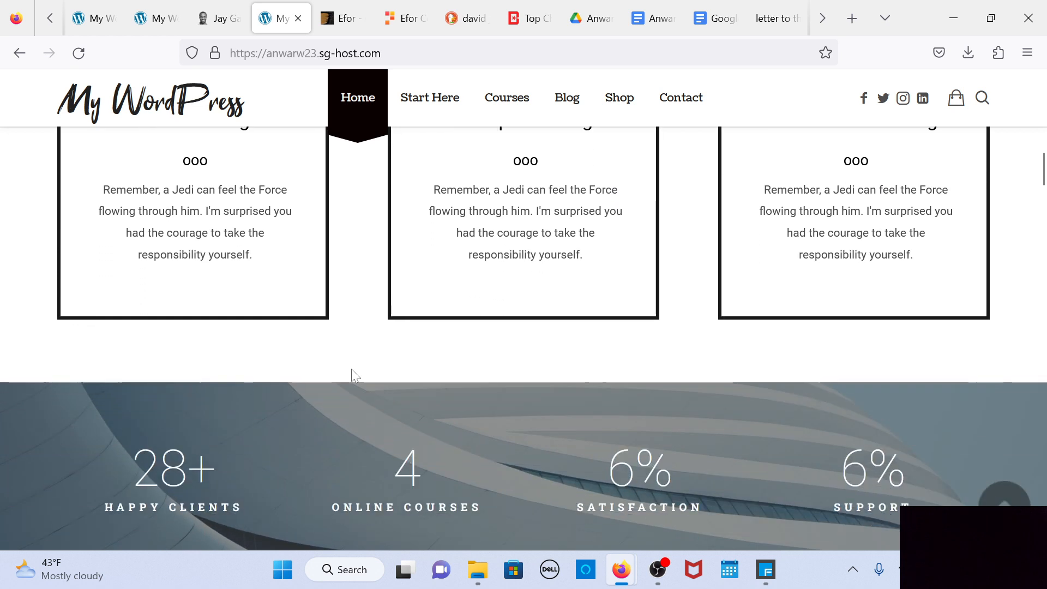
scroll(down, 3)
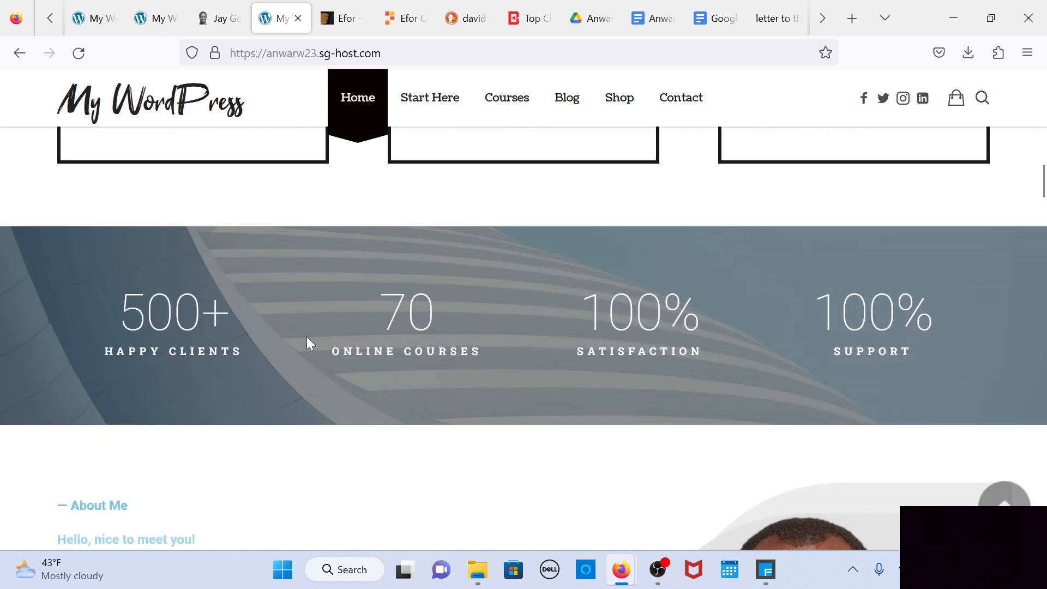
click(213, 18)
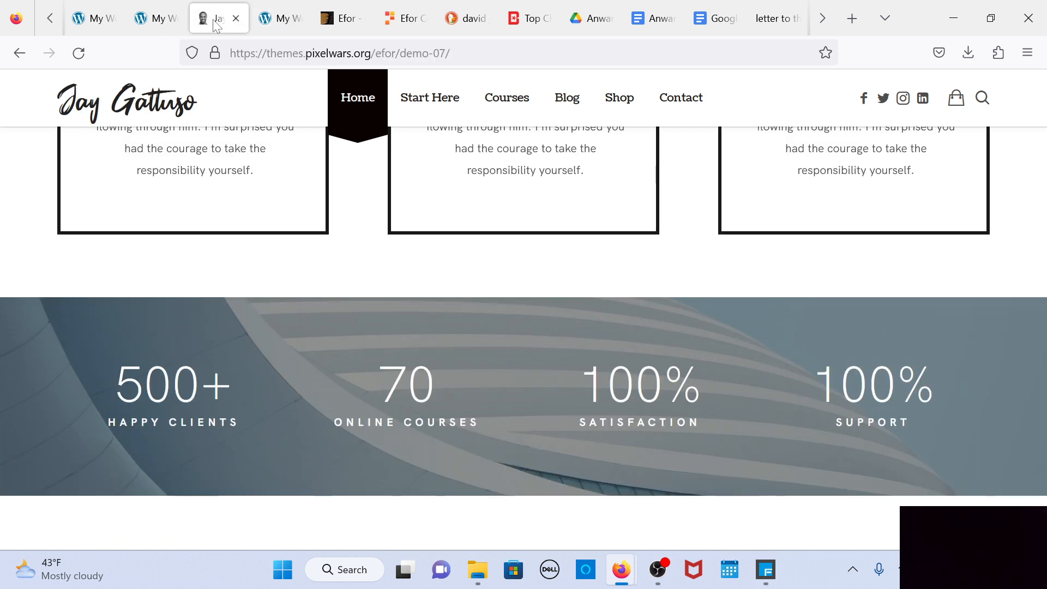
right_click(179, 400)
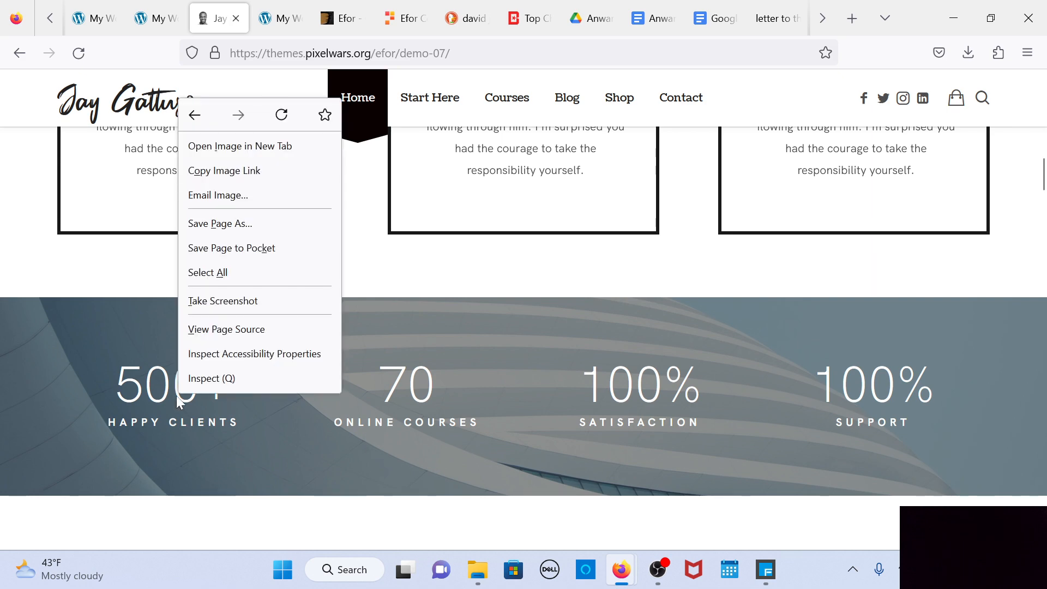
click(211, 378)
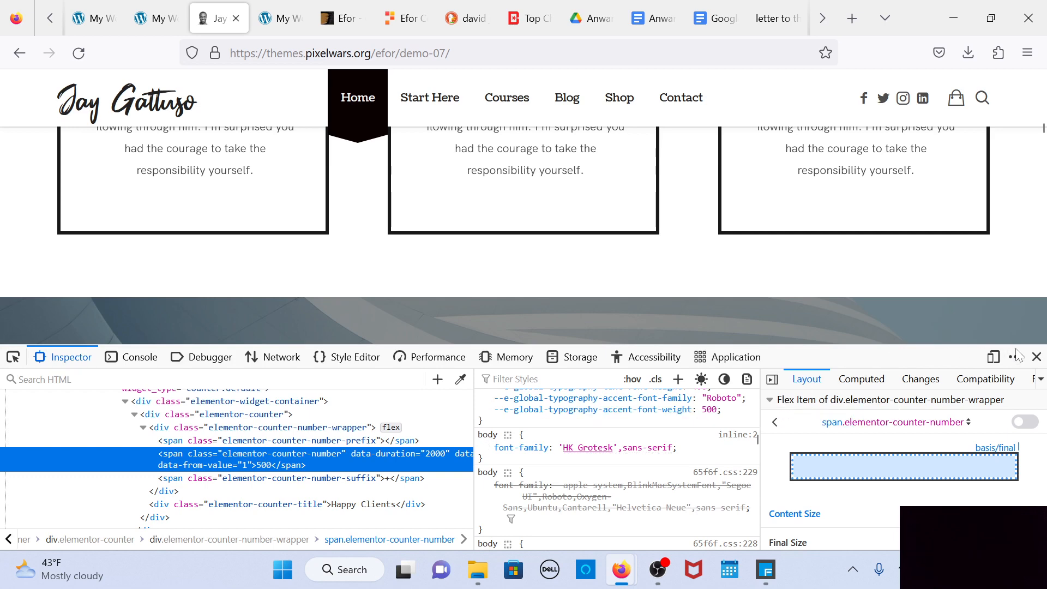
click(1036, 356)
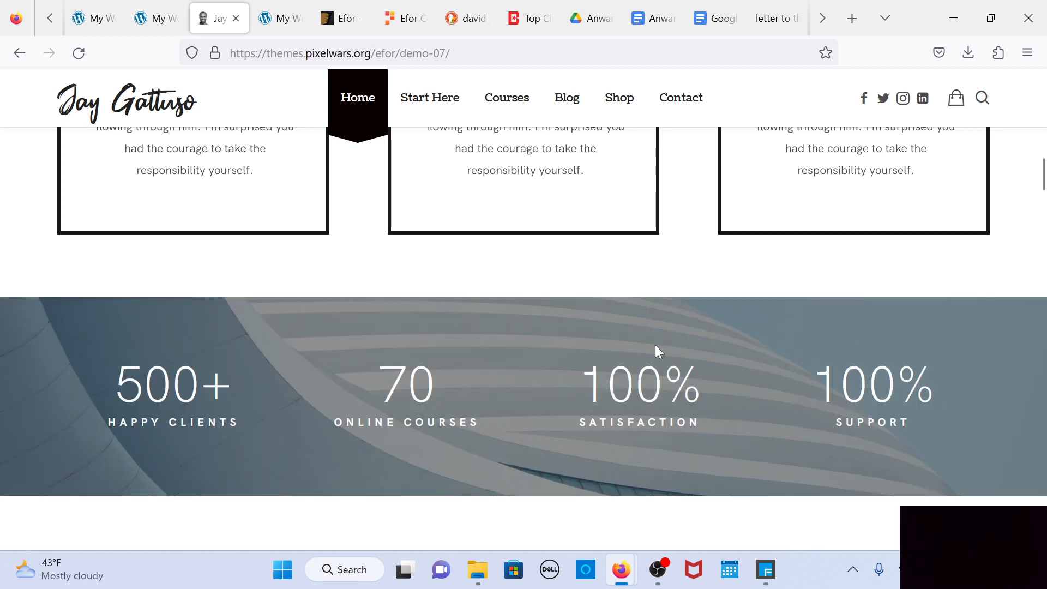
Scroll the demo down to its About Me section with the serif heading and intro paragraph.
scroll(down, 3)
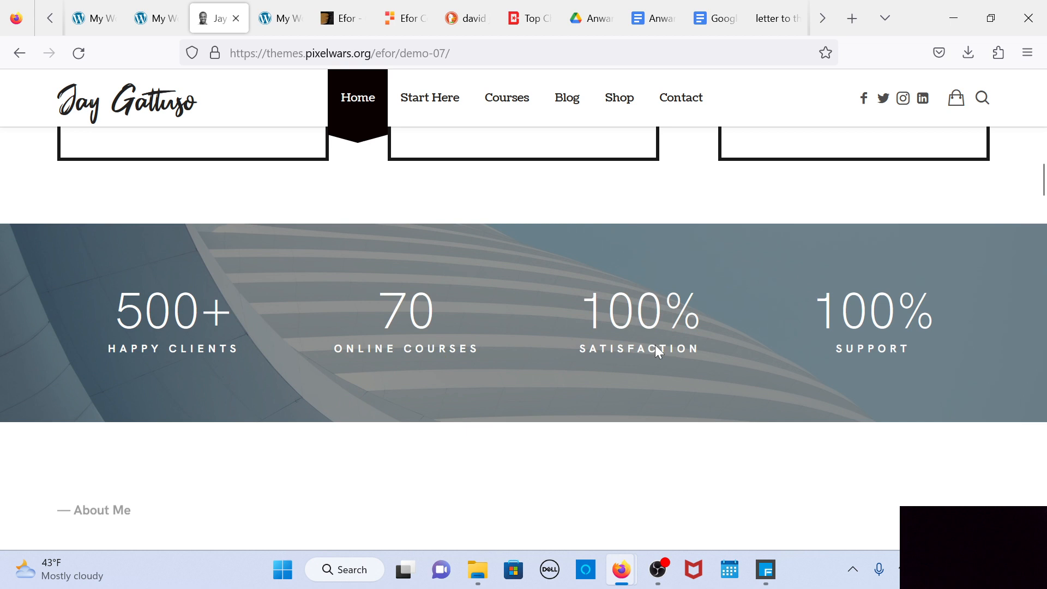
scroll(down, 3)
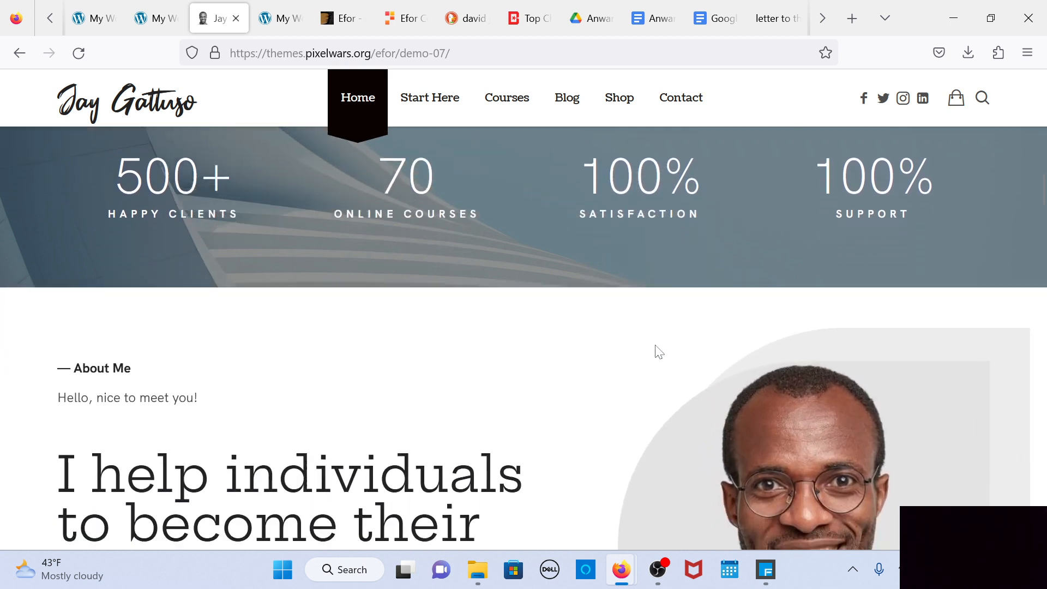
scroll(down, 3)
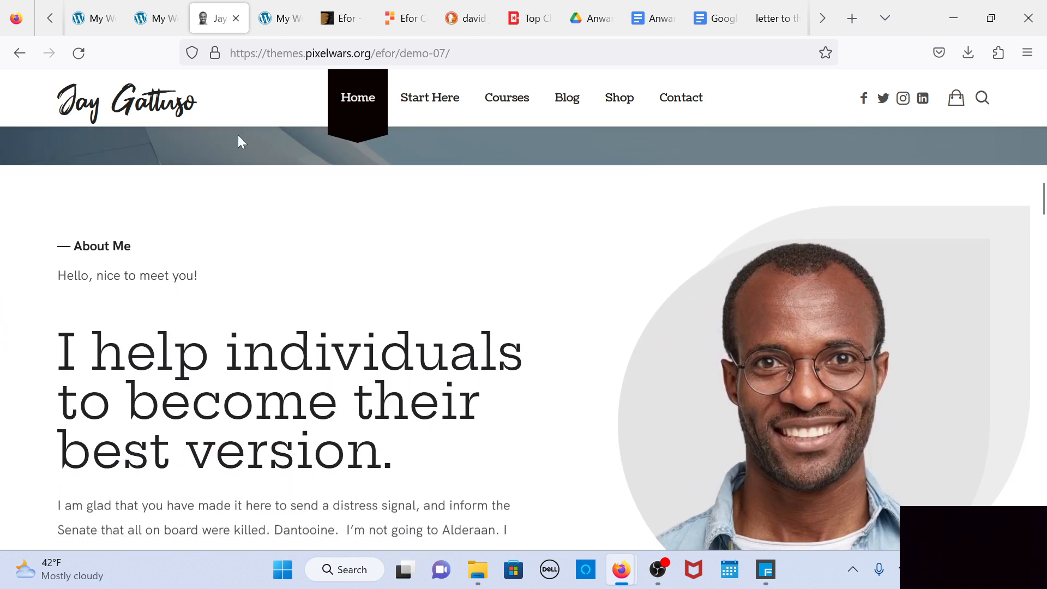
scroll(down, 3)
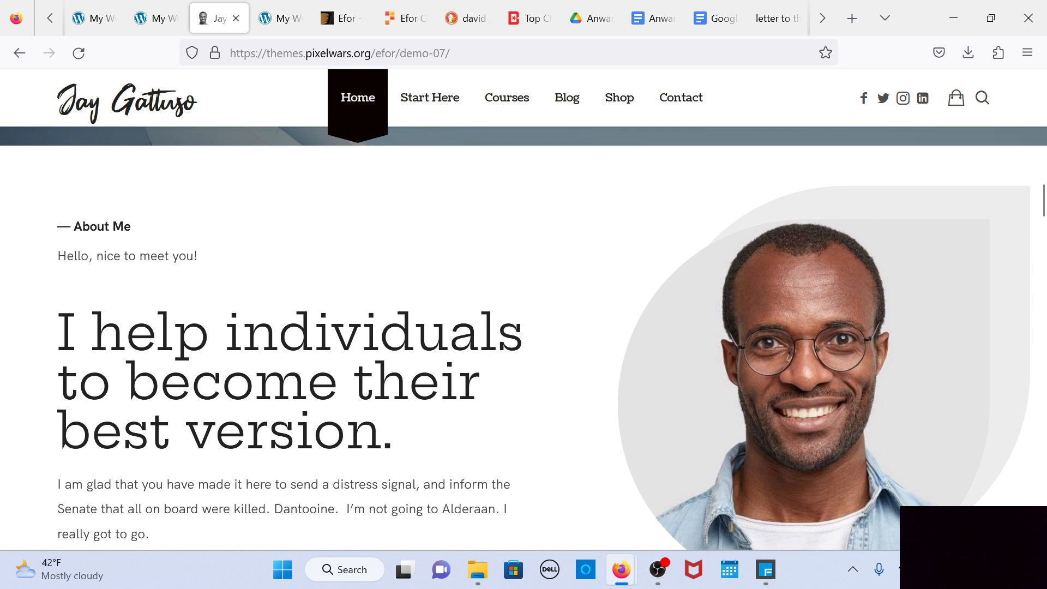
mouse_move(427, 230)
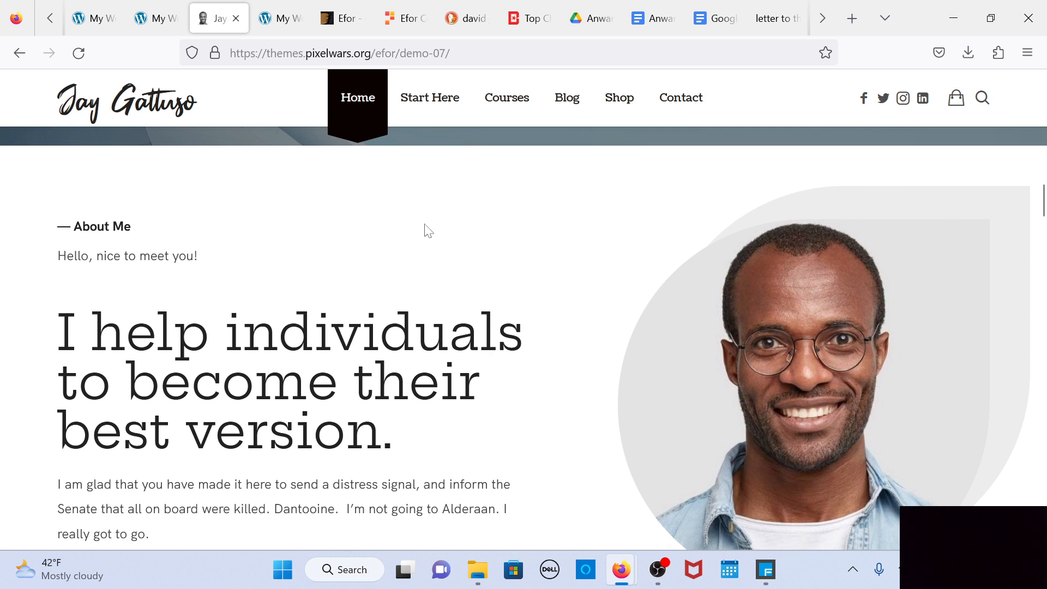